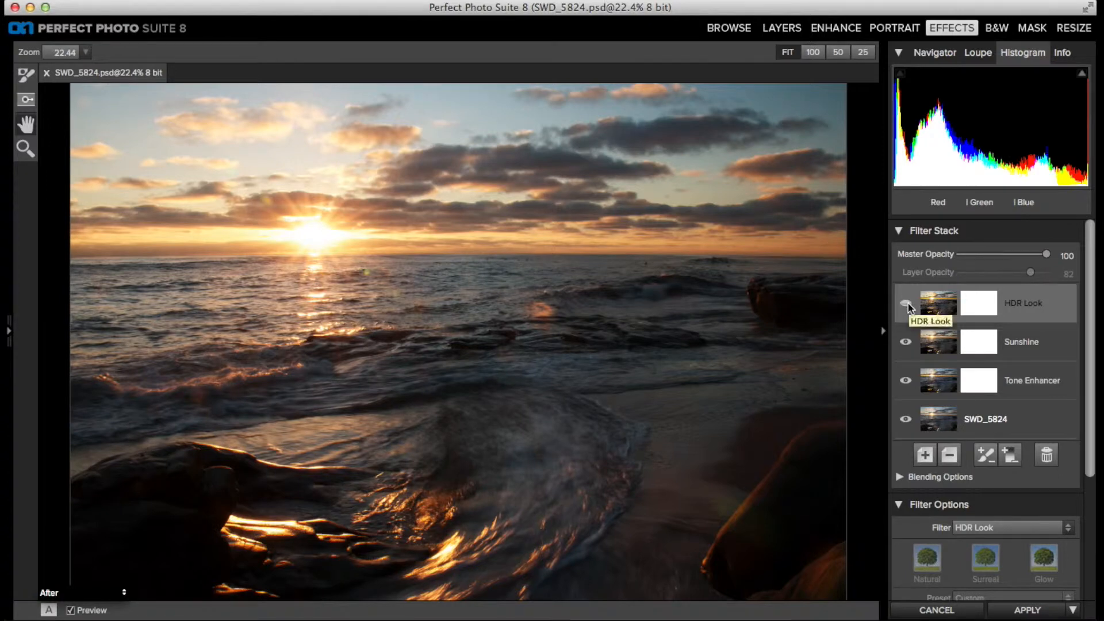
Toggle the HDR Look layer on and off repeatedly to compare the seascape before and after.
click(906, 303)
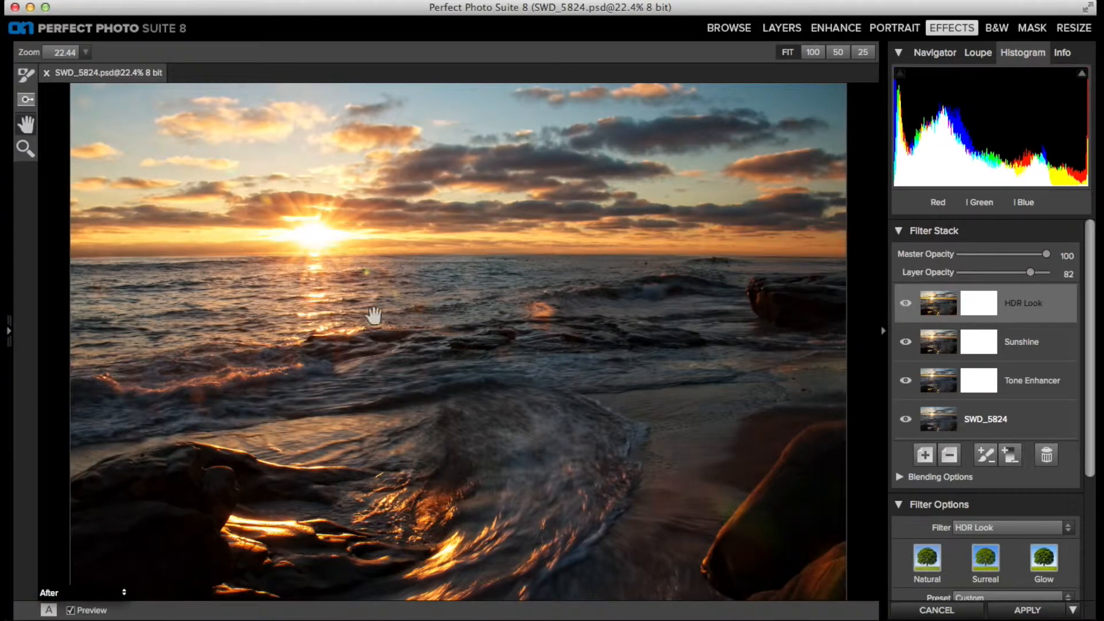
mouse_move(247, 116)
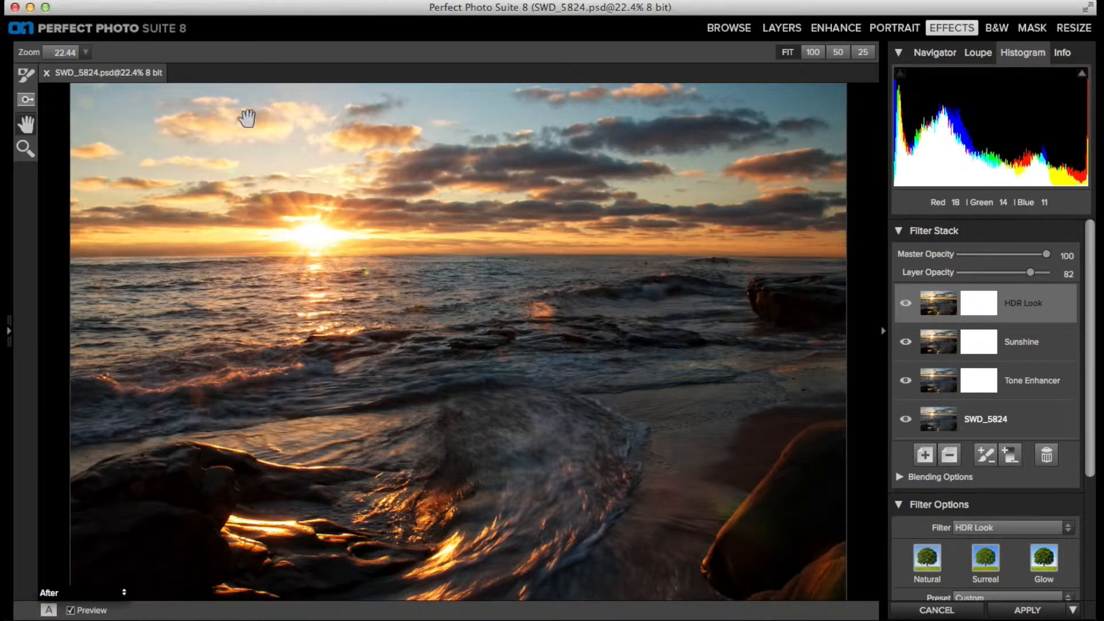
mouse_move(298, 155)
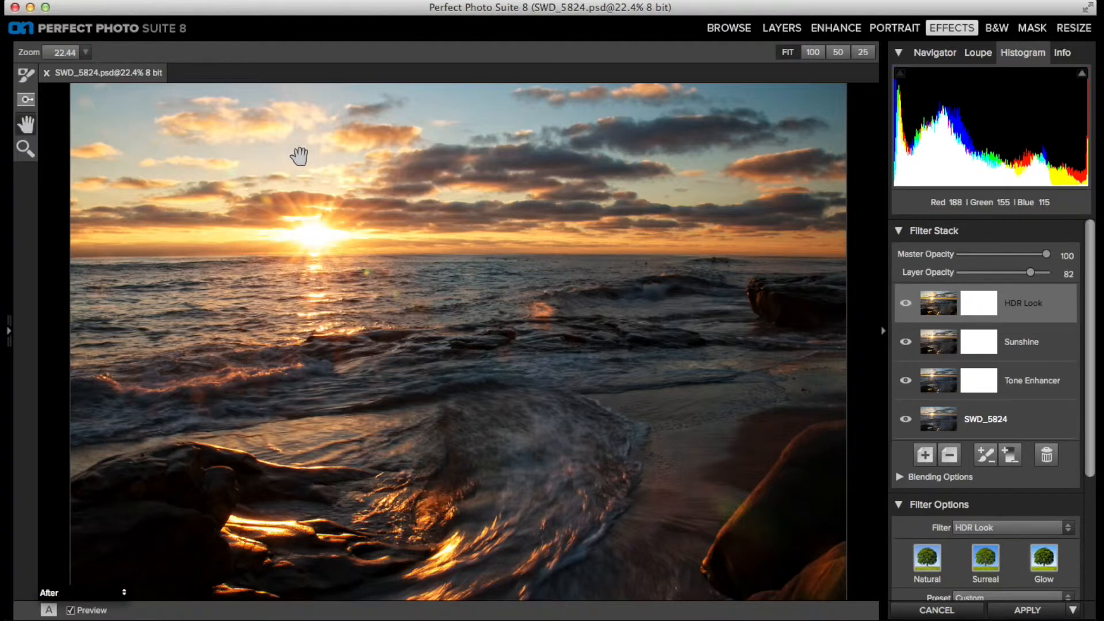
mouse_move(239, 259)
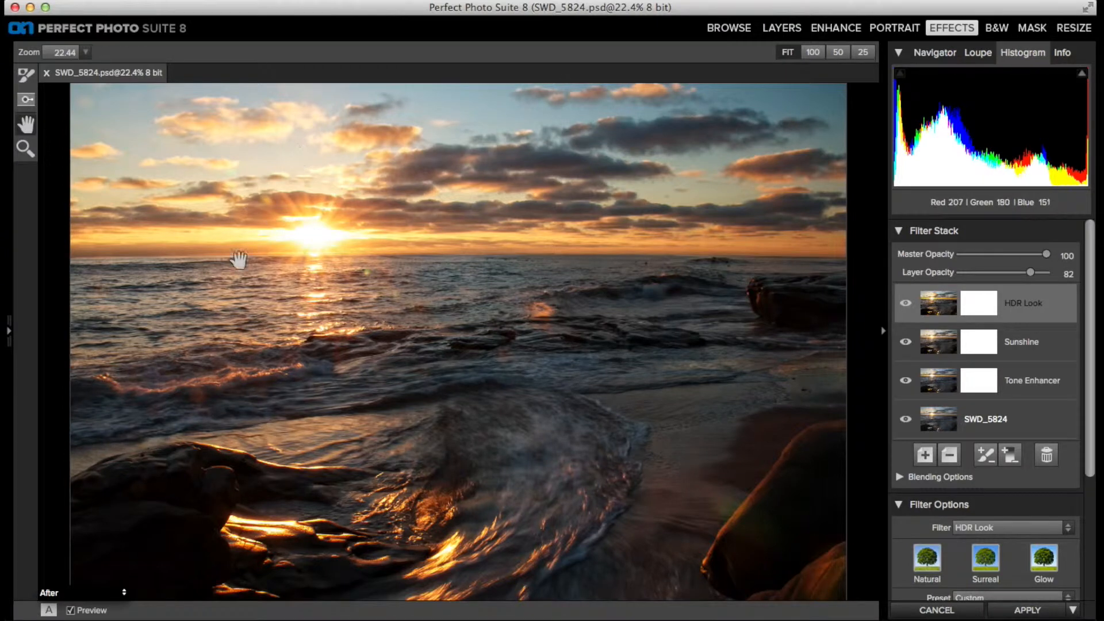
mouse_move(476, 440)
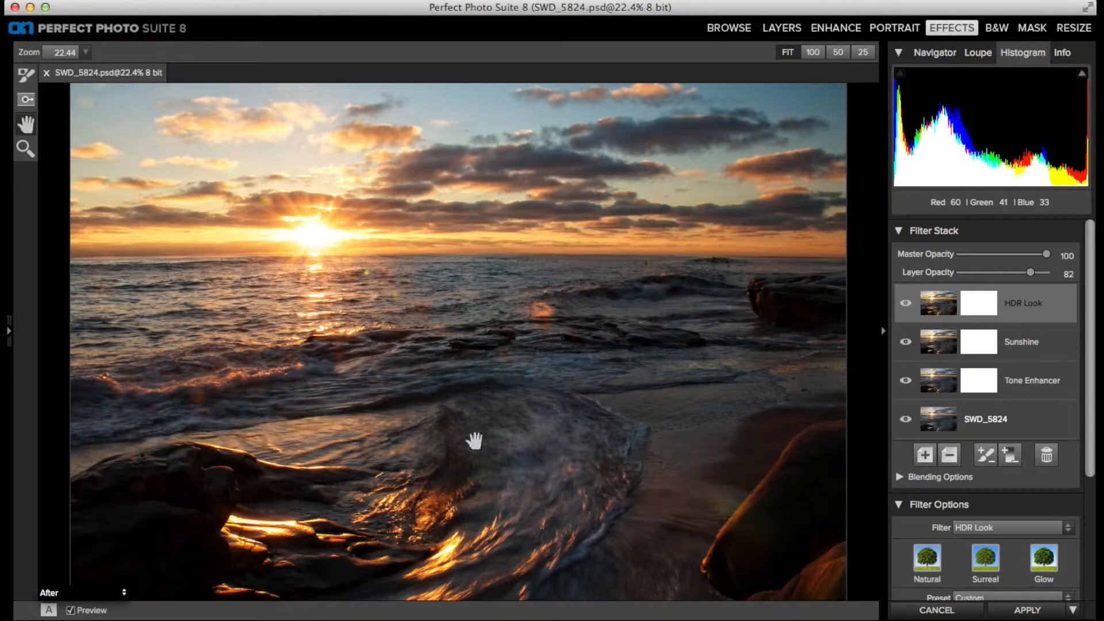
click(907, 303)
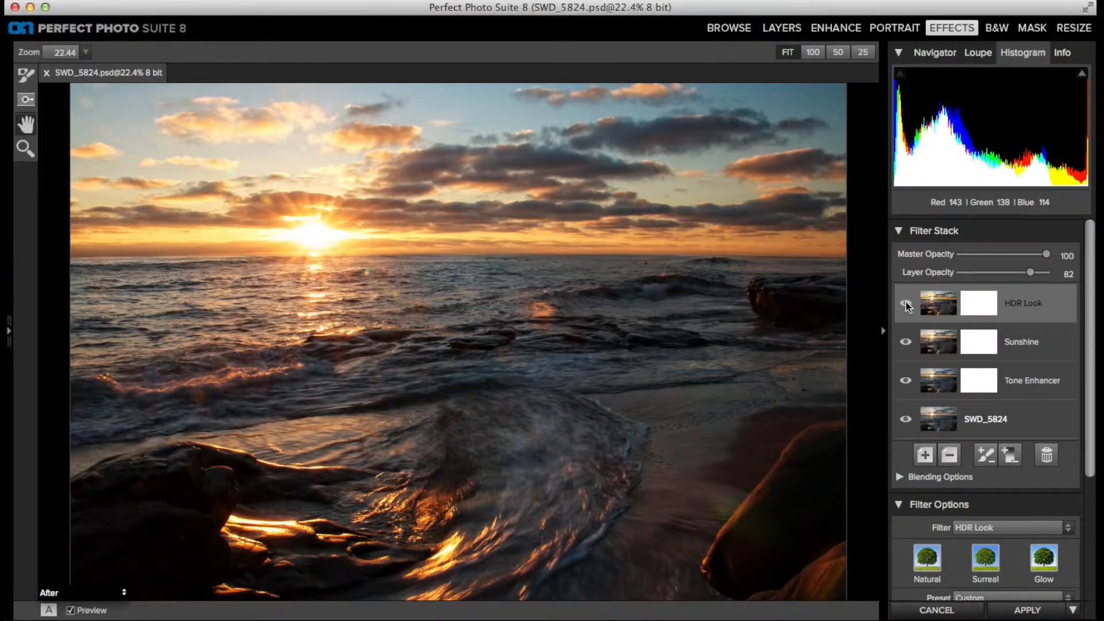
click(906, 304)
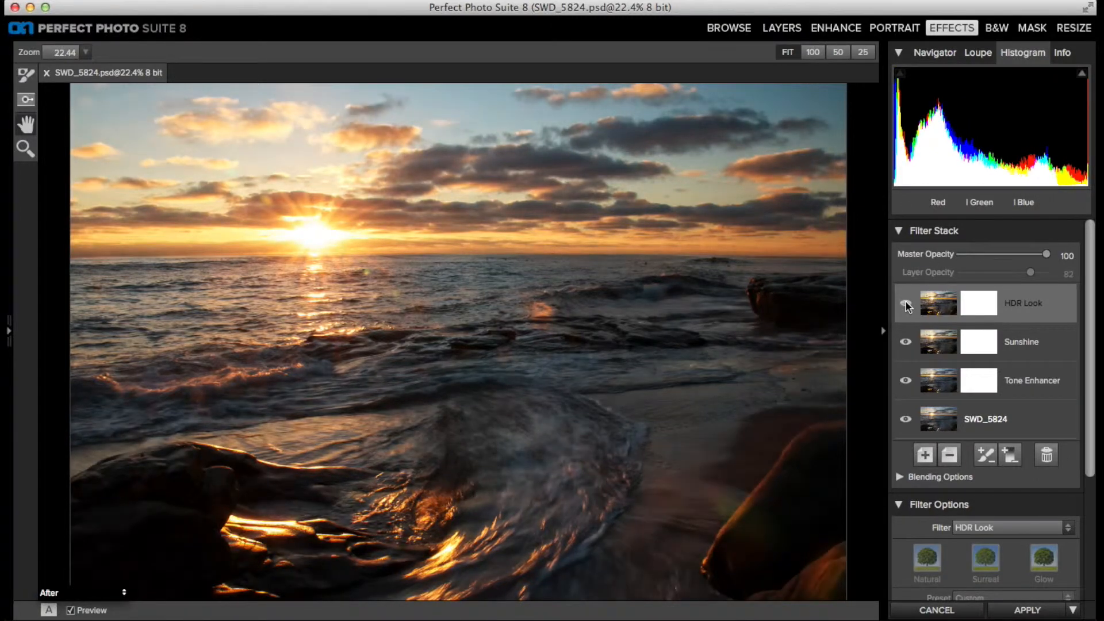
click(906, 303)
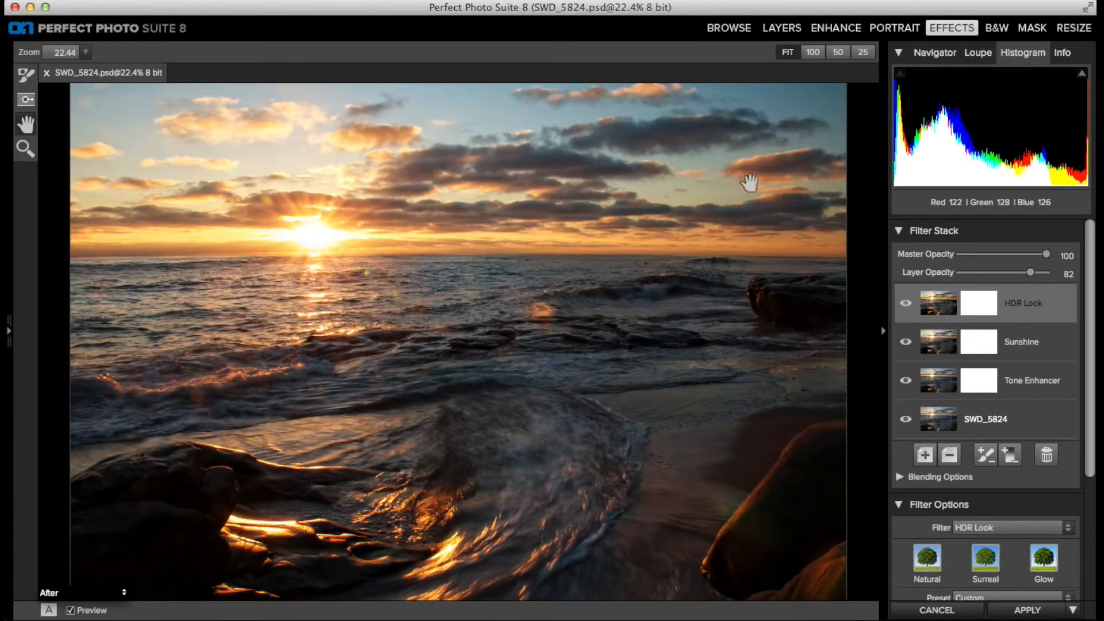
click(905, 303)
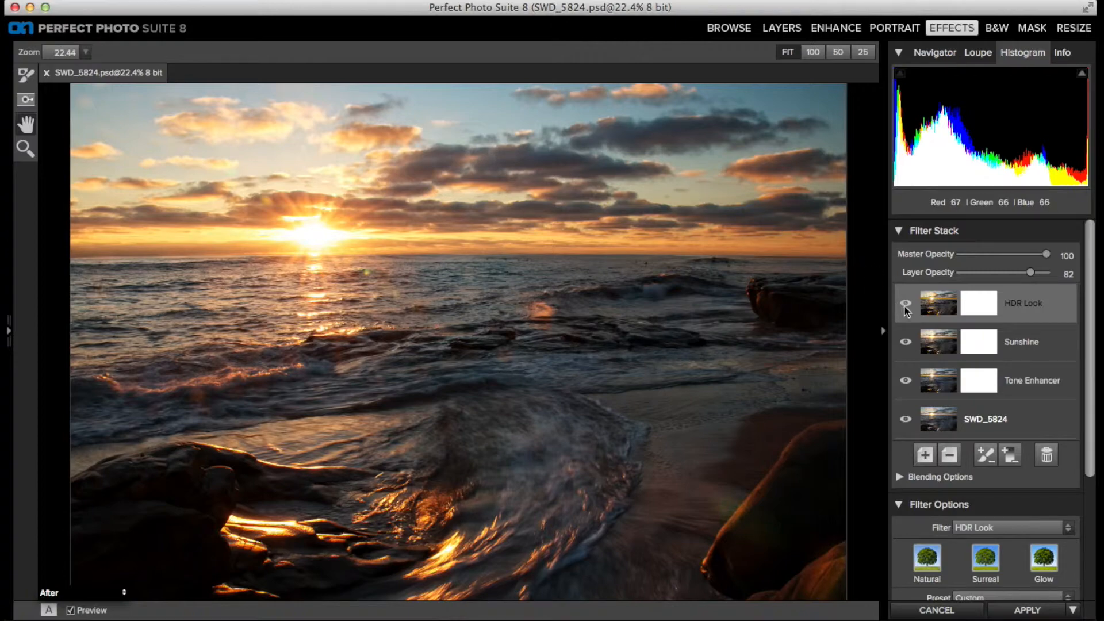
click(906, 303)
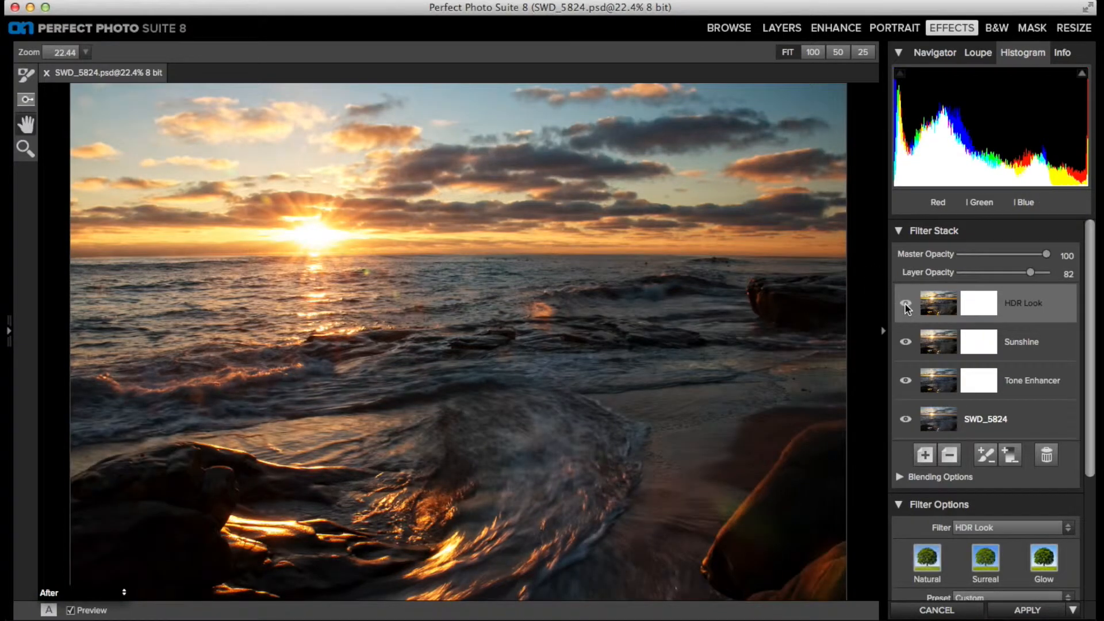
click(905, 308)
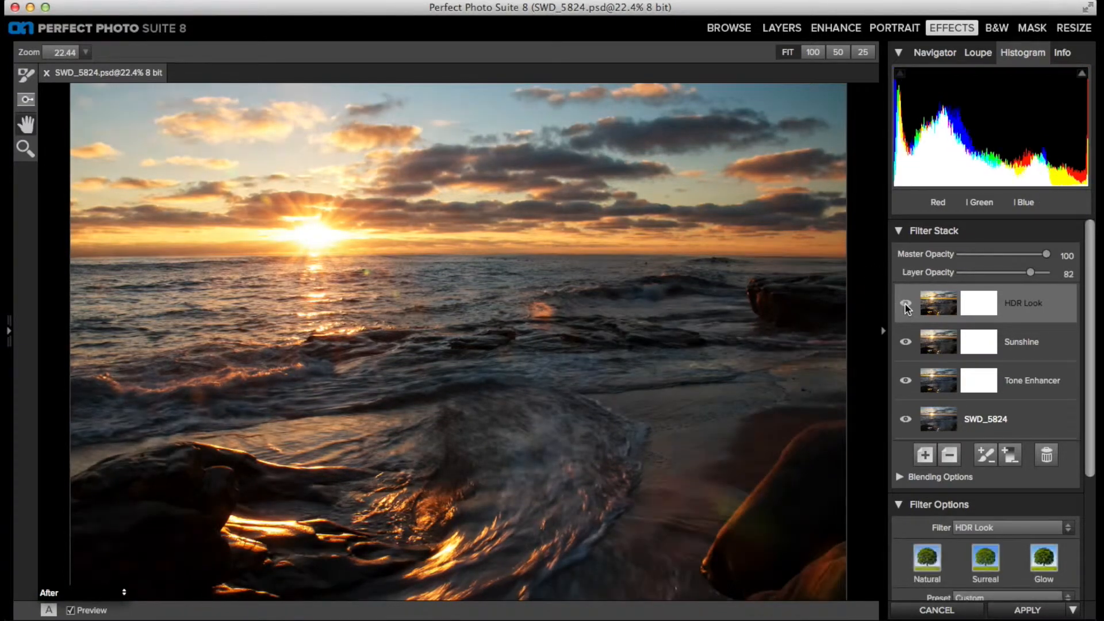
click(906, 304)
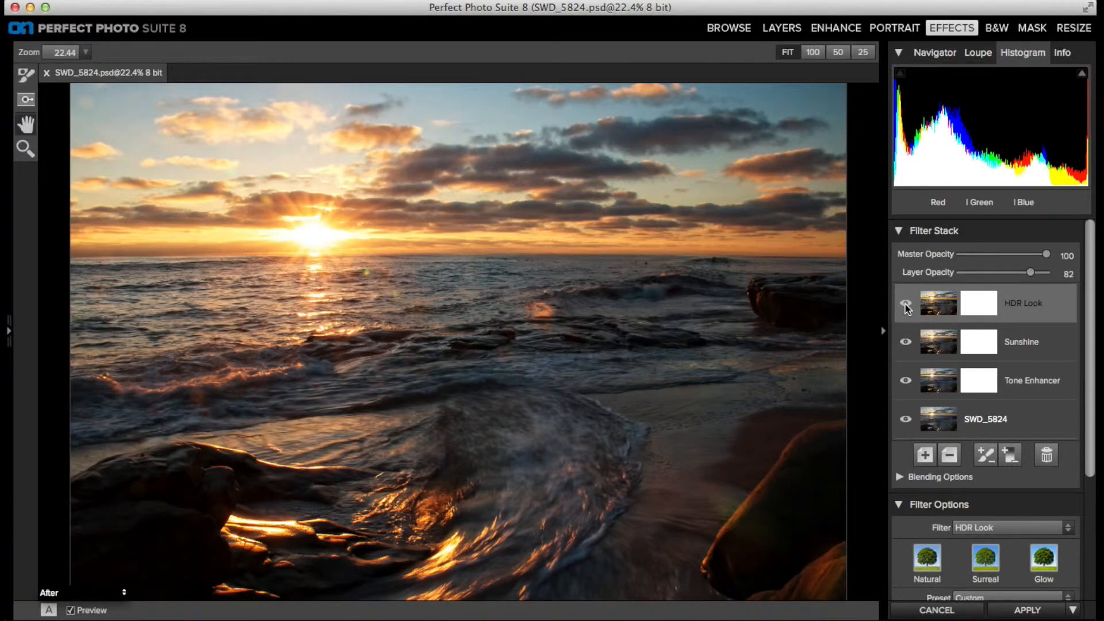
click(905, 304)
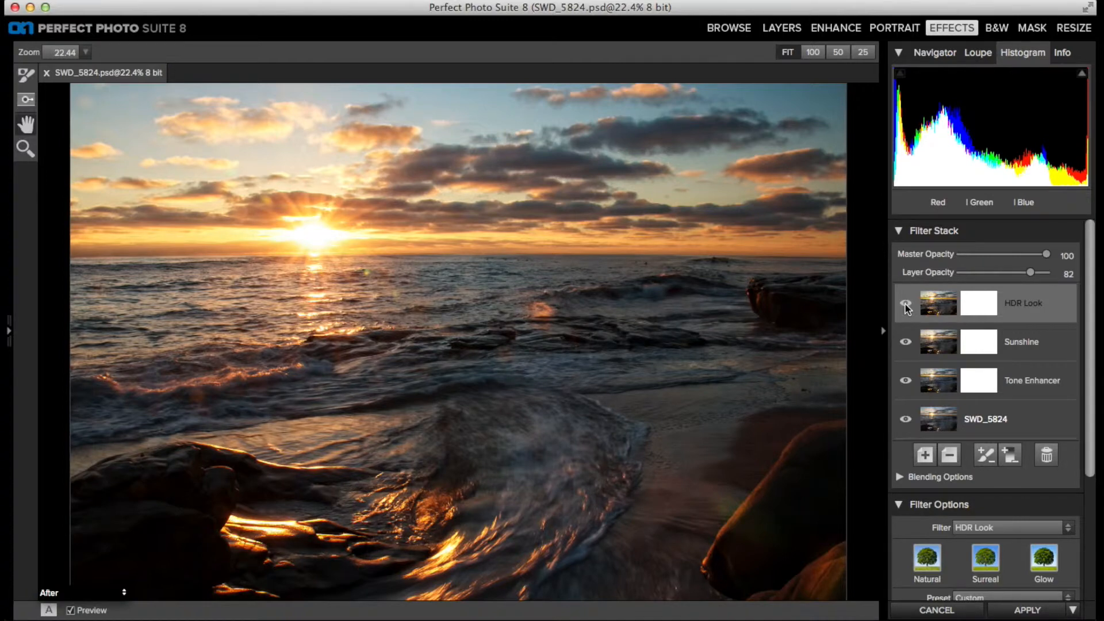
Add an Adjustable Gradient filter layer above HDR Look in the Filter Stack.
click(905, 303)
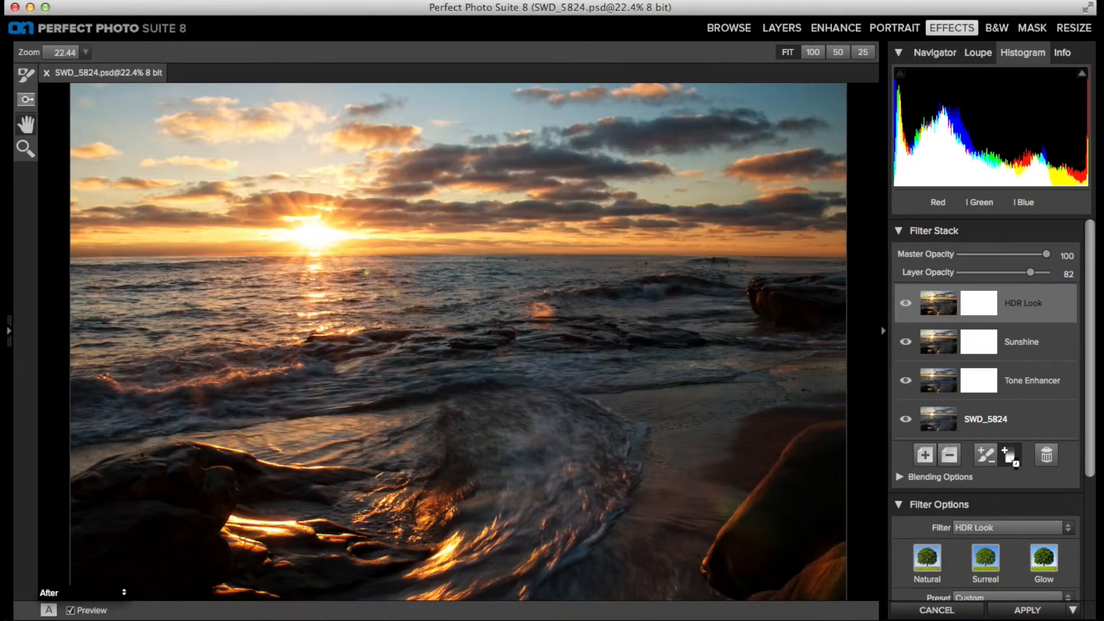
click(1009, 454)
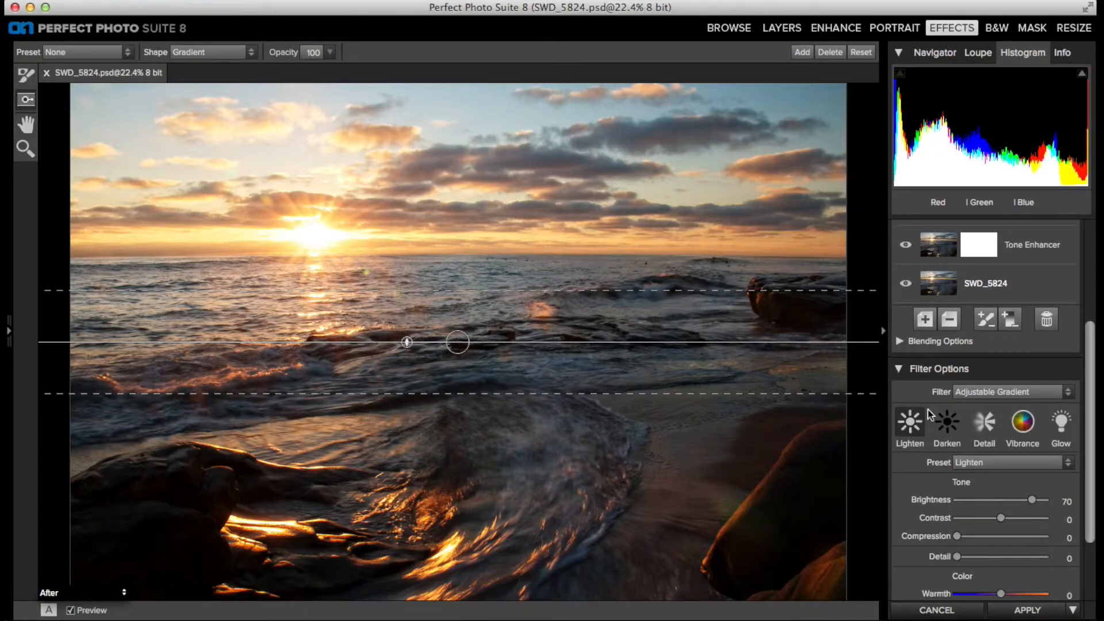
mouse_move(469, 320)
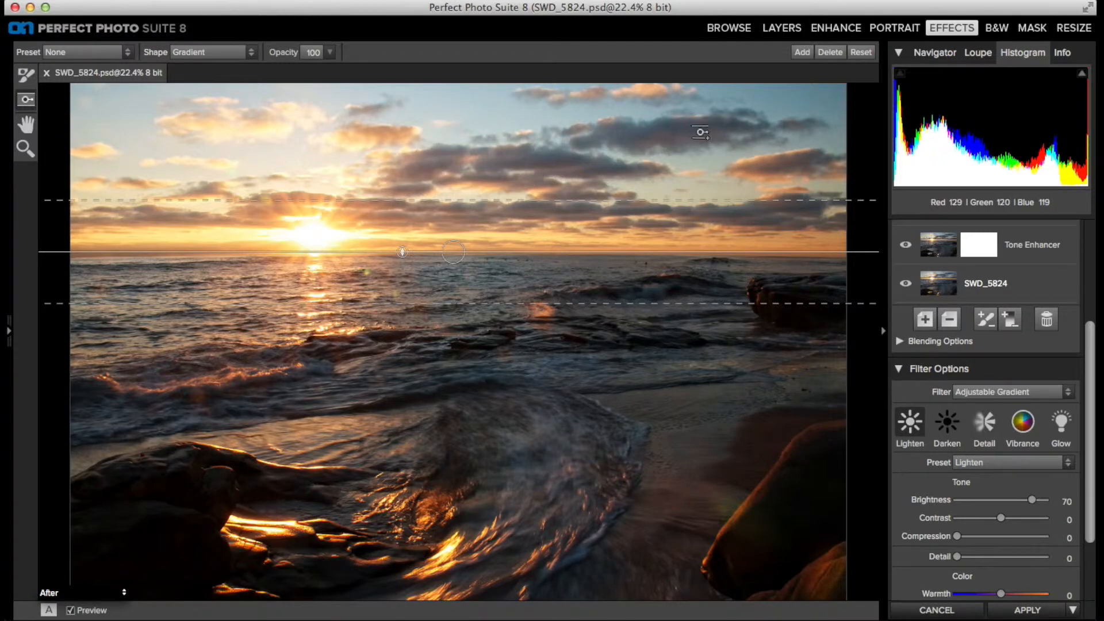
mouse_move(569, 134)
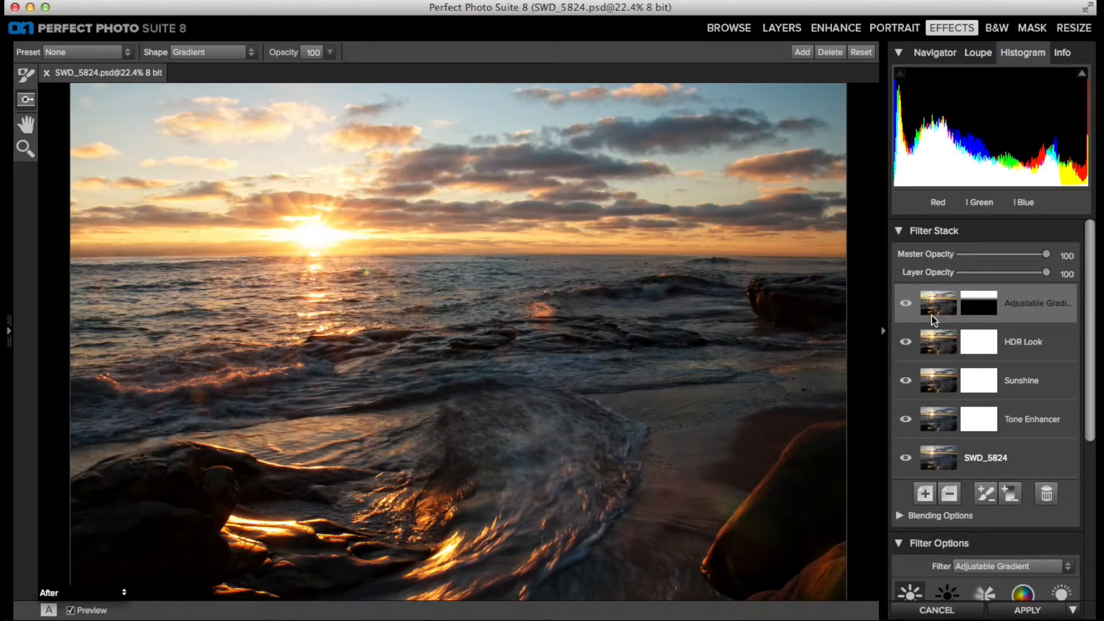
click(905, 304)
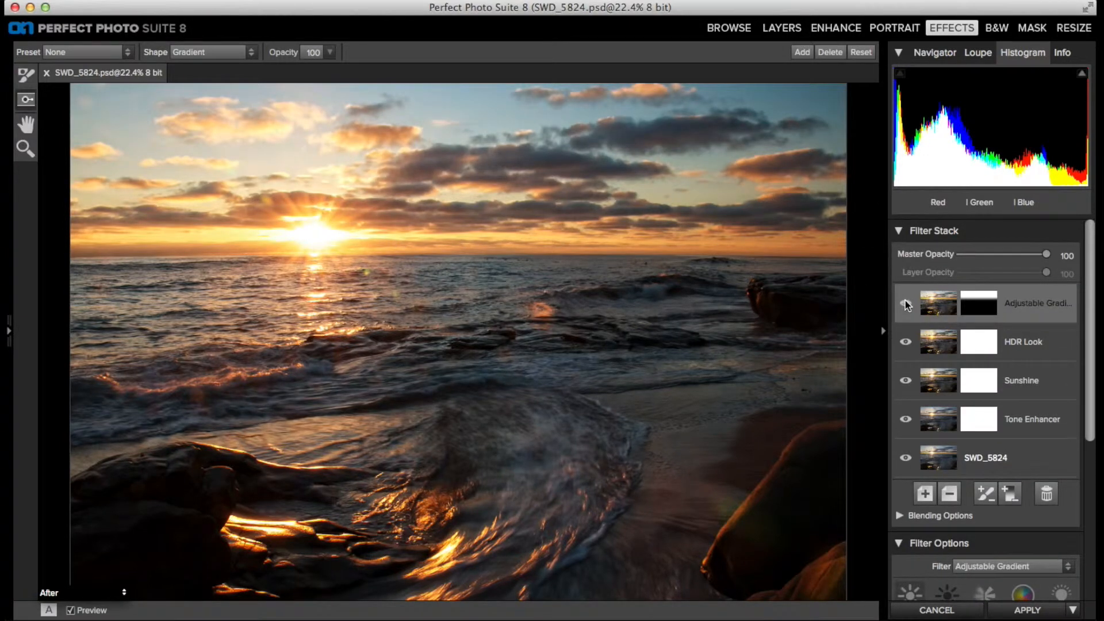
click(906, 304)
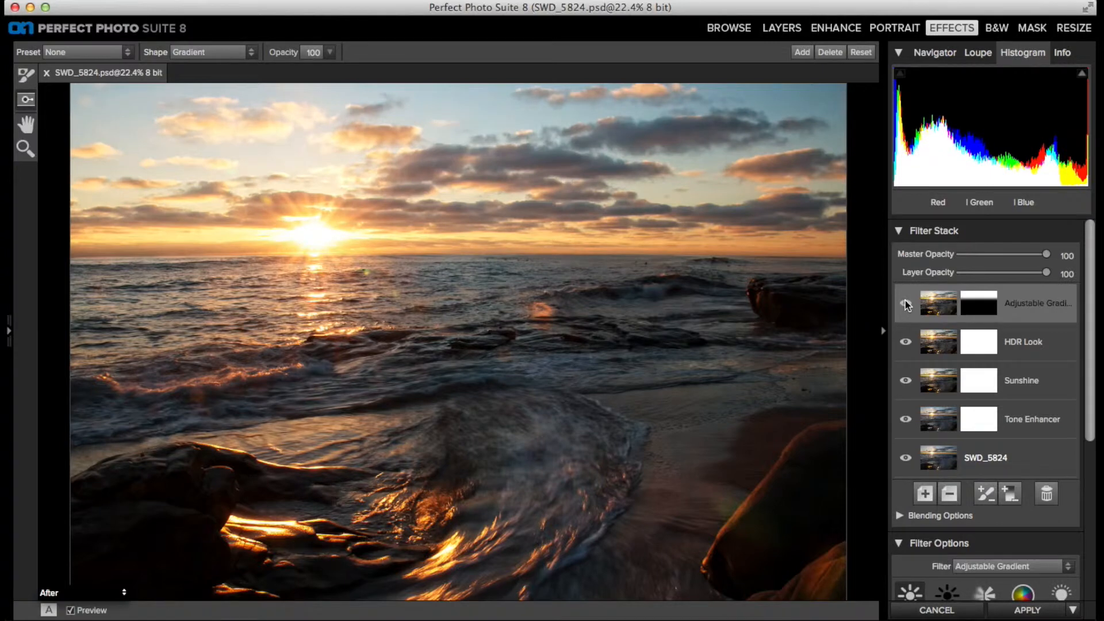
click(905, 304)
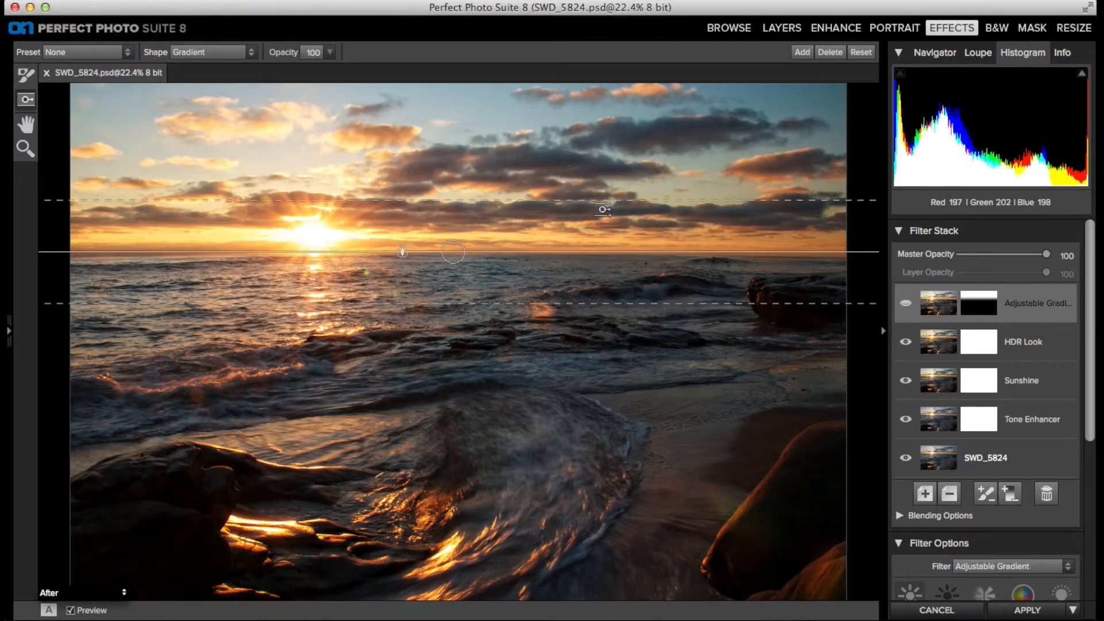
click(906, 304)
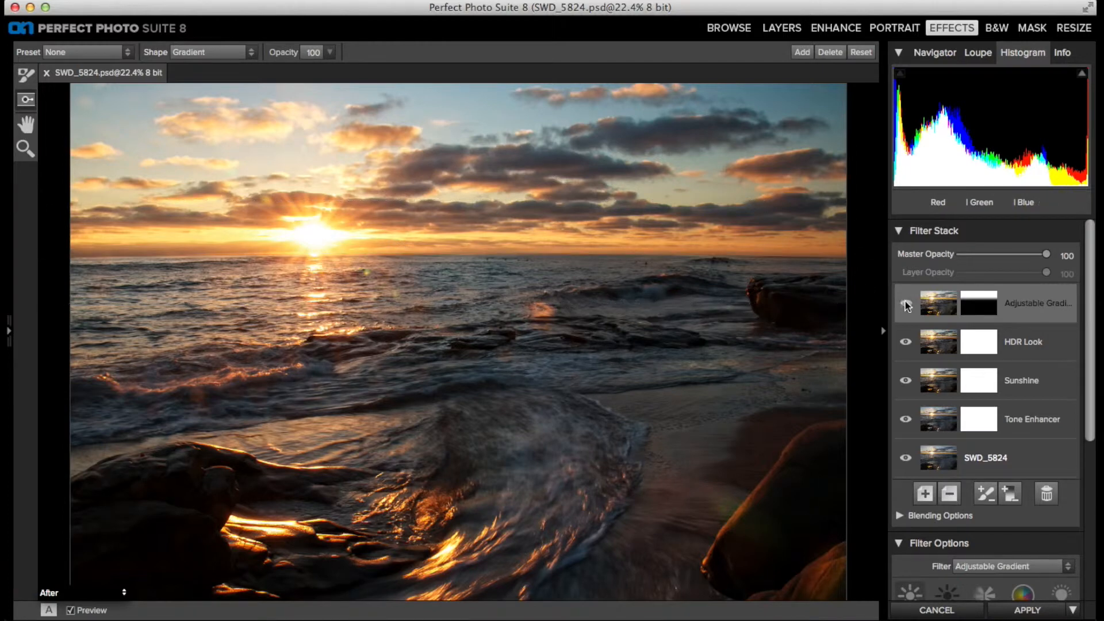
click(906, 304)
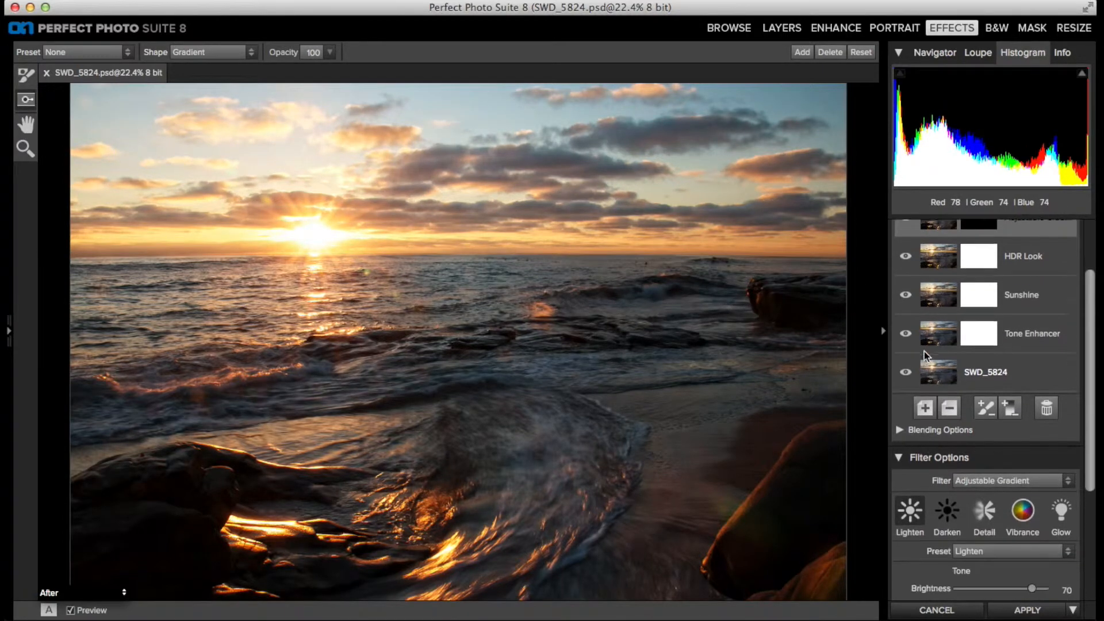
Set the Adjustable Gradient's Blending Options Apply To setting to Shadows.
click(900, 430)
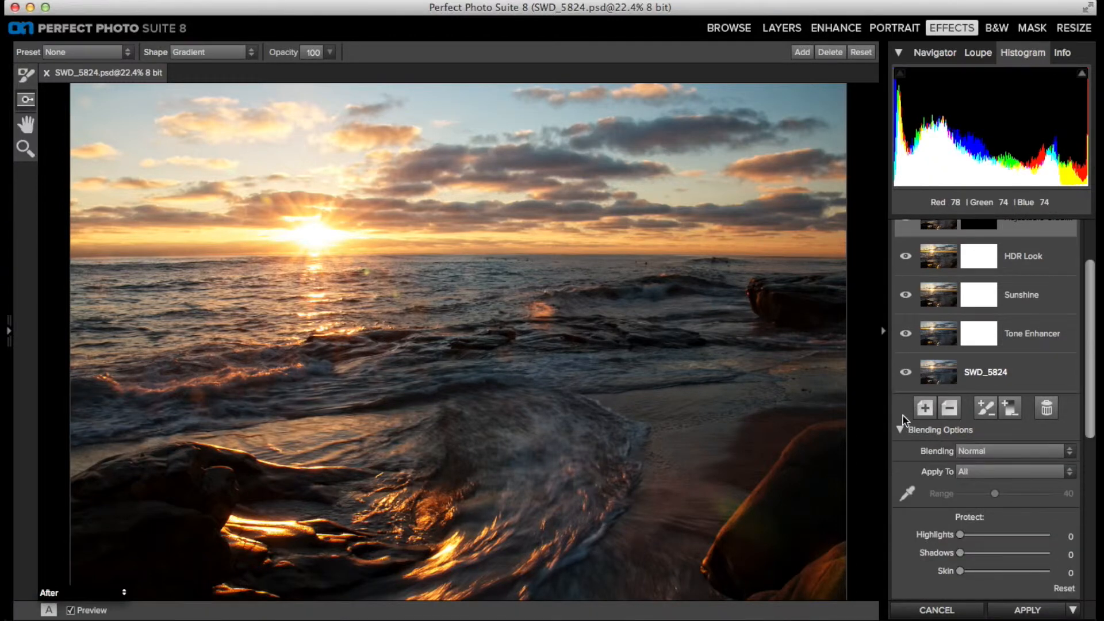
mouse_move(907, 420)
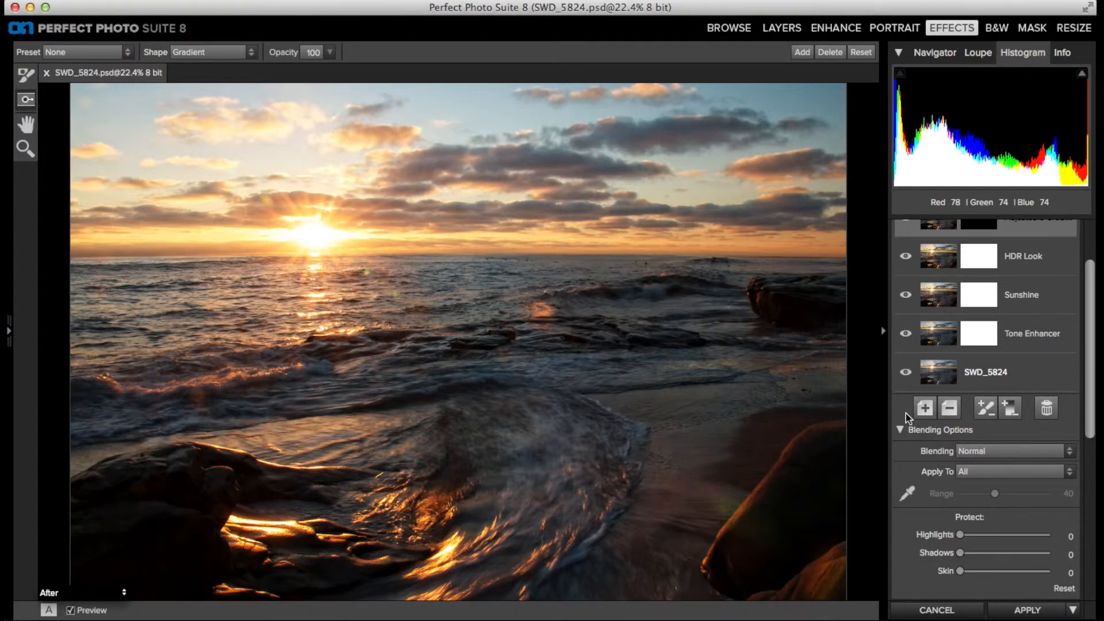
mouse_move(981, 480)
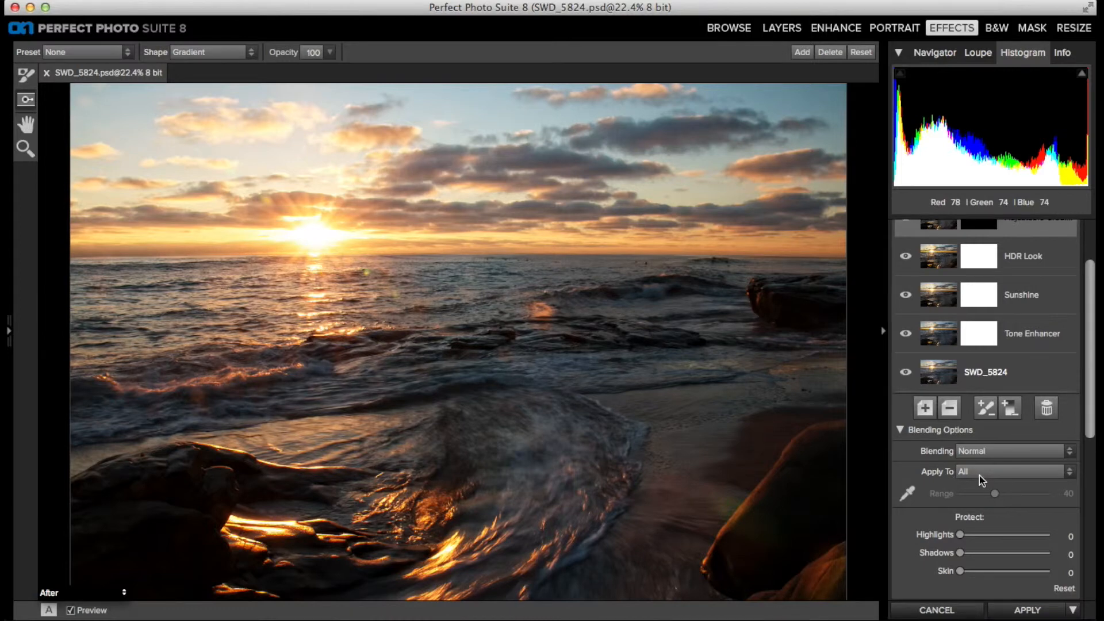
click(1014, 471)
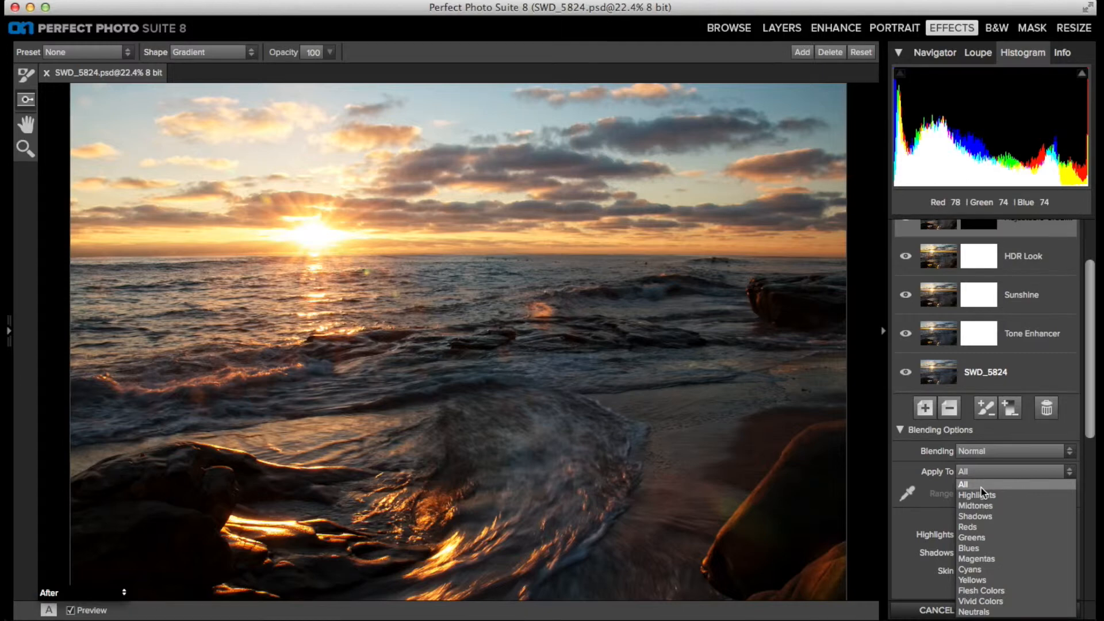
mouse_move(975, 516)
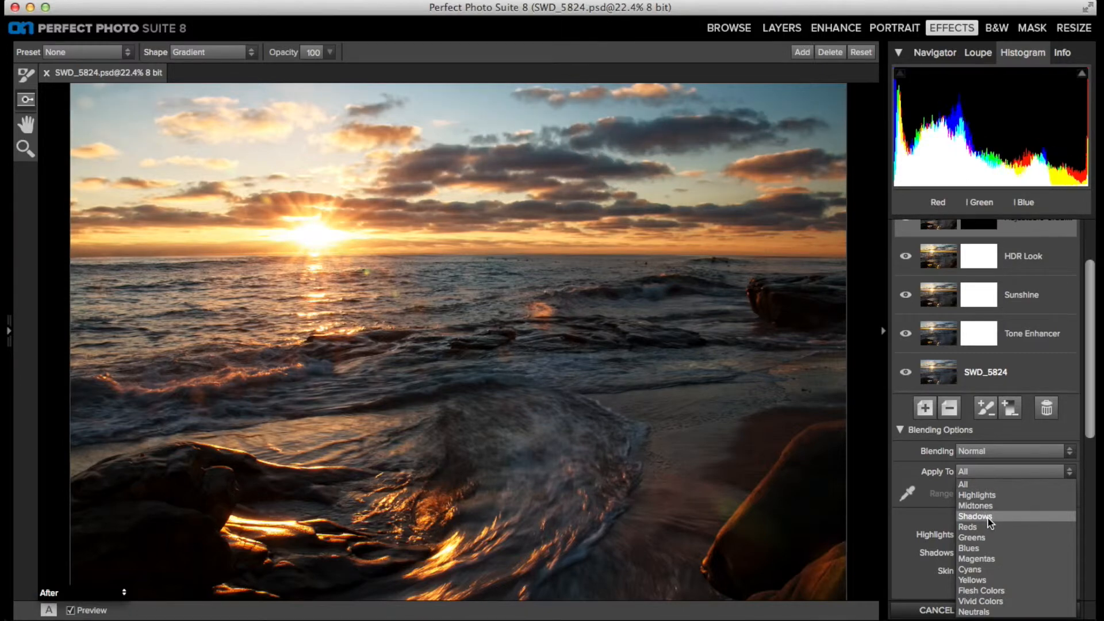
click(976, 517)
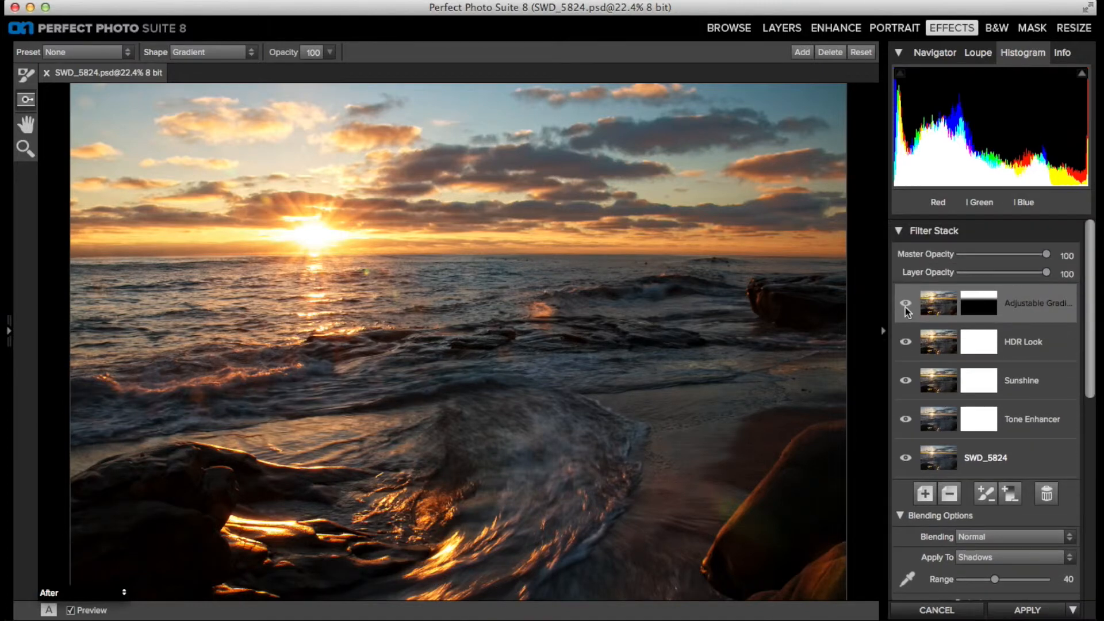
Toggle the Adjustable Gradient layer on and off to judge the 46 opacity, ending hidden.
click(906, 304)
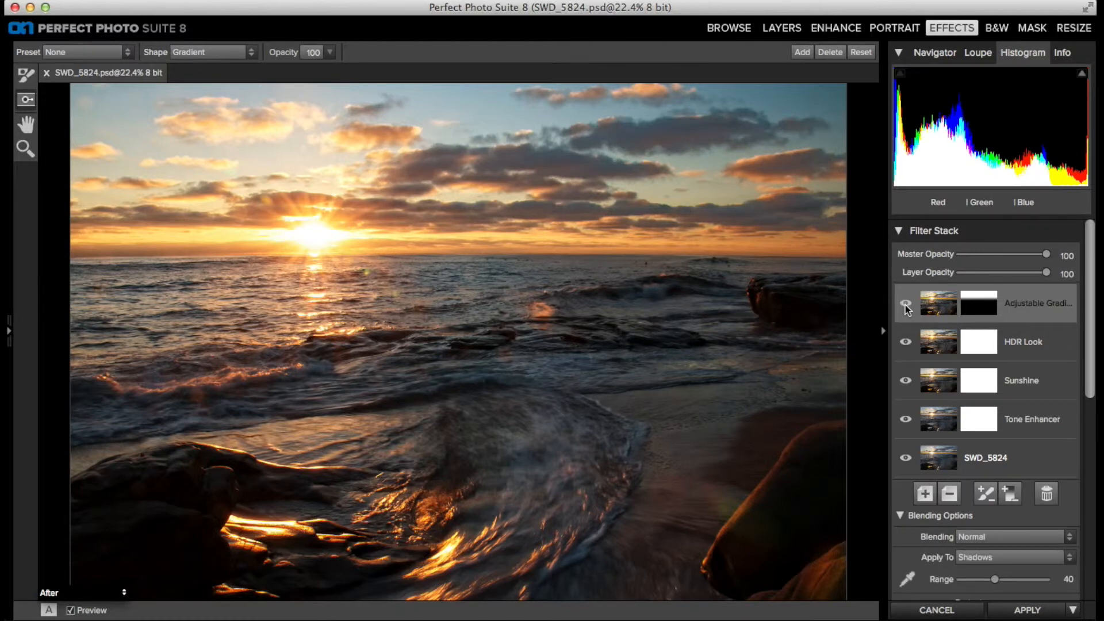
click(907, 305)
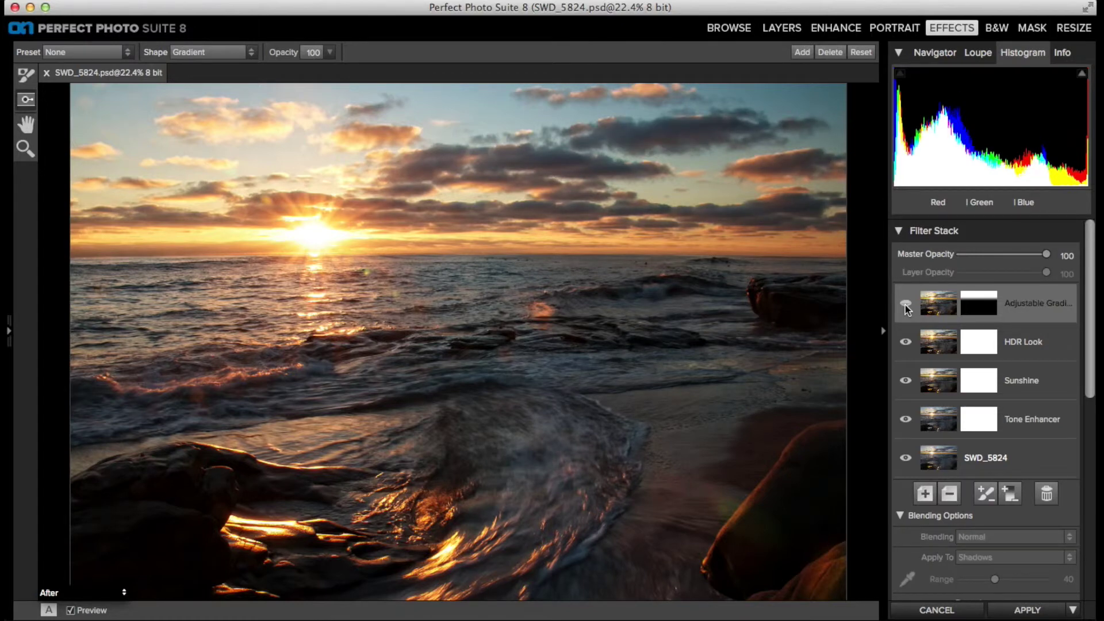
click(907, 304)
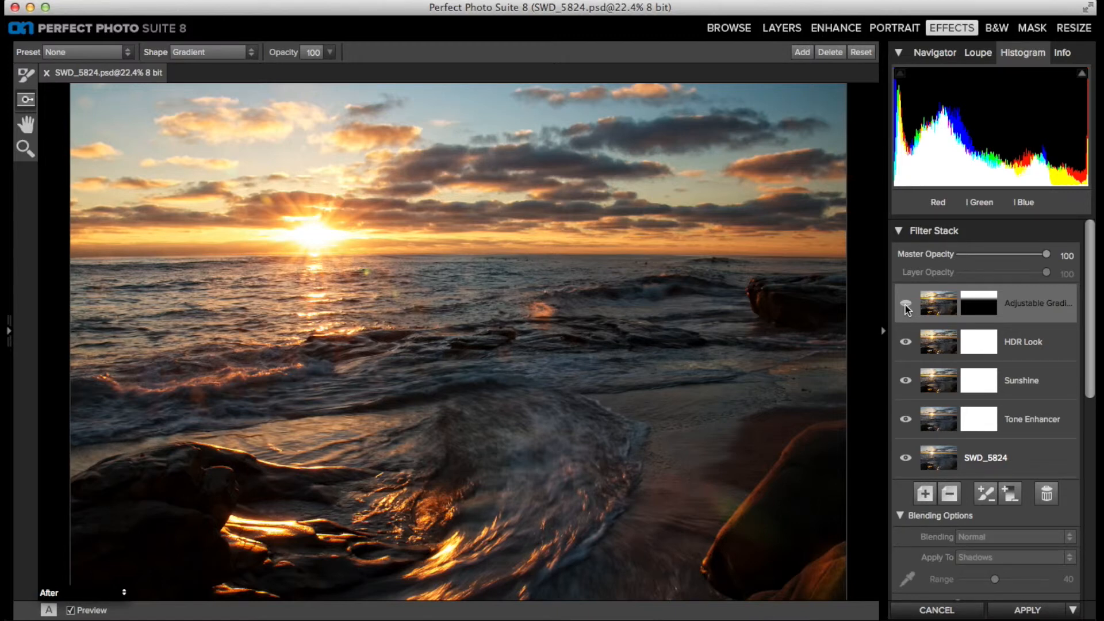
click(906, 304)
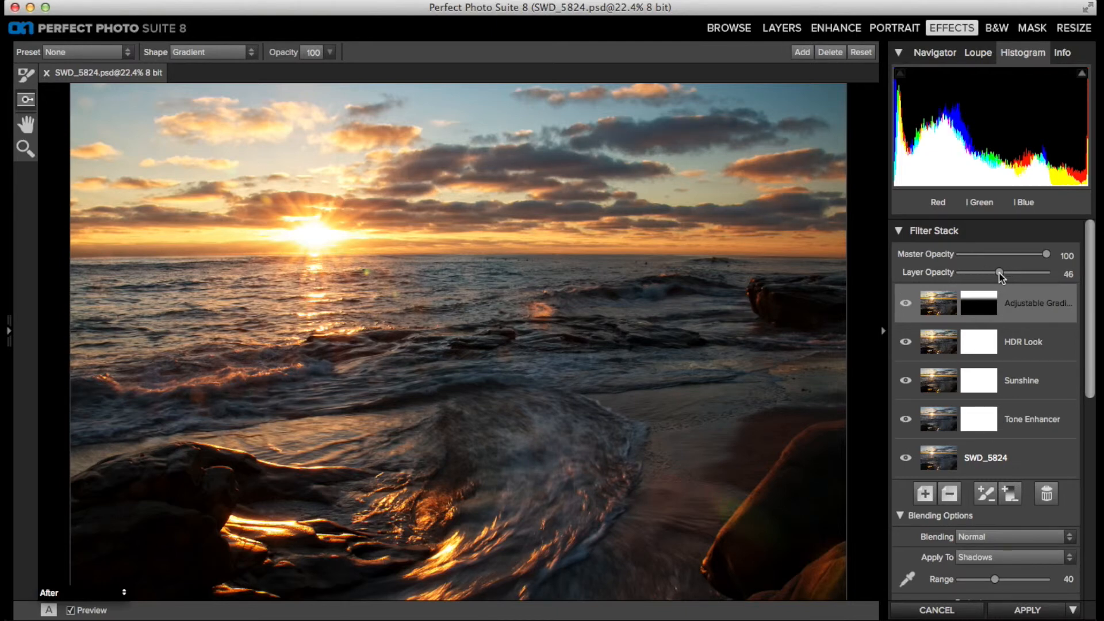
click(906, 303)
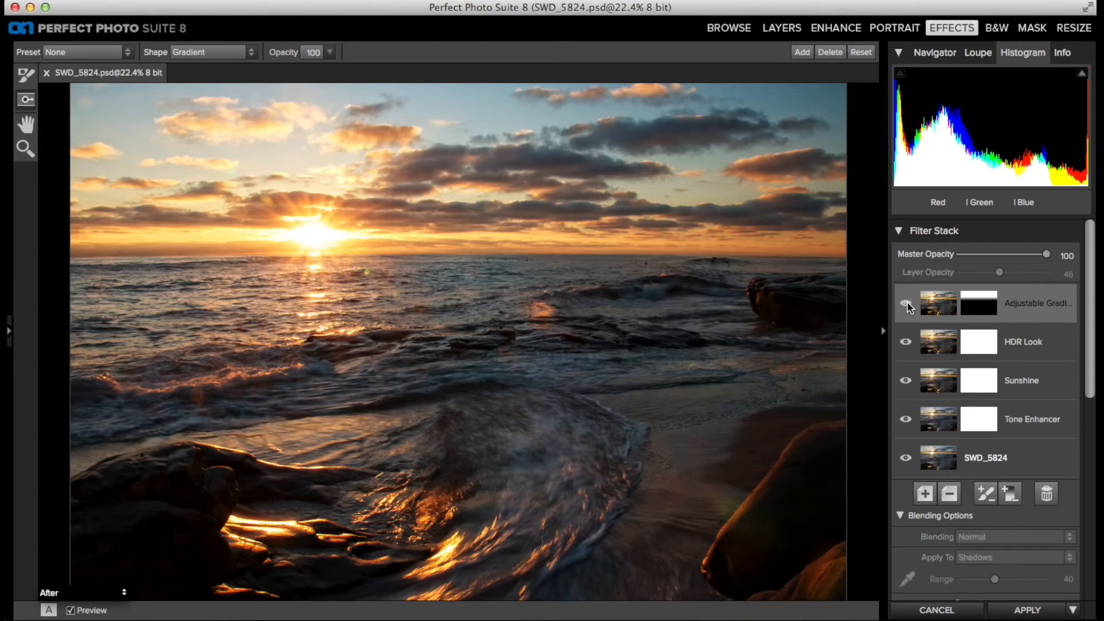